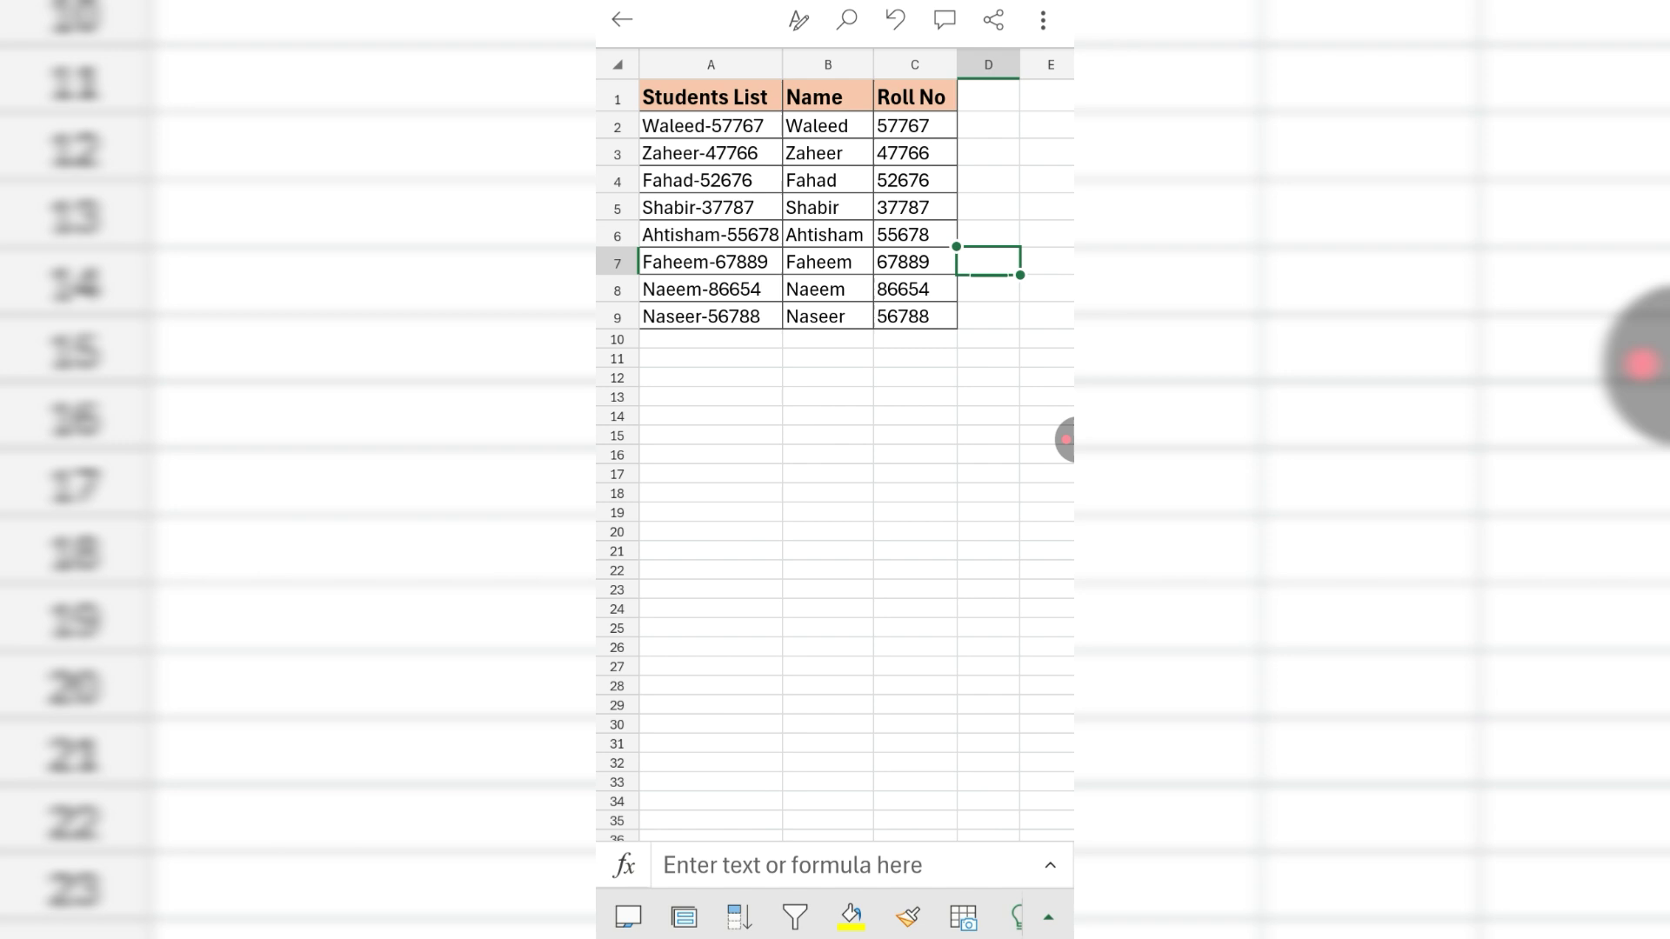
Select the Name and Roll No block from B1 to C9
click(826, 97)
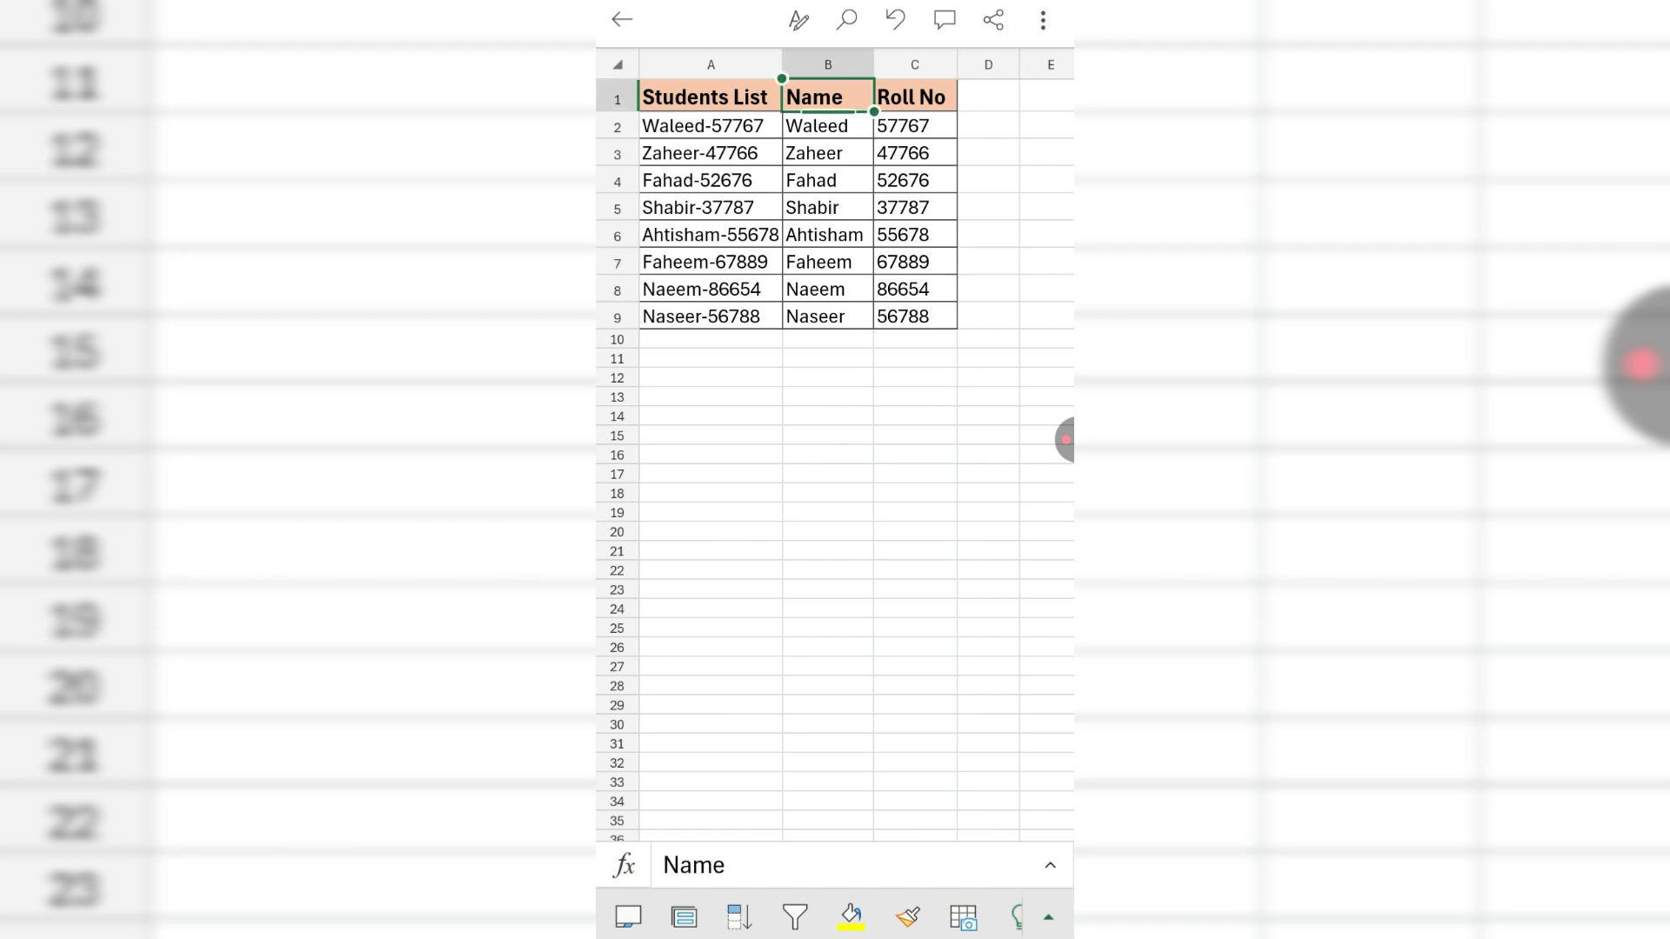
drag(827, 96, 912, 315)
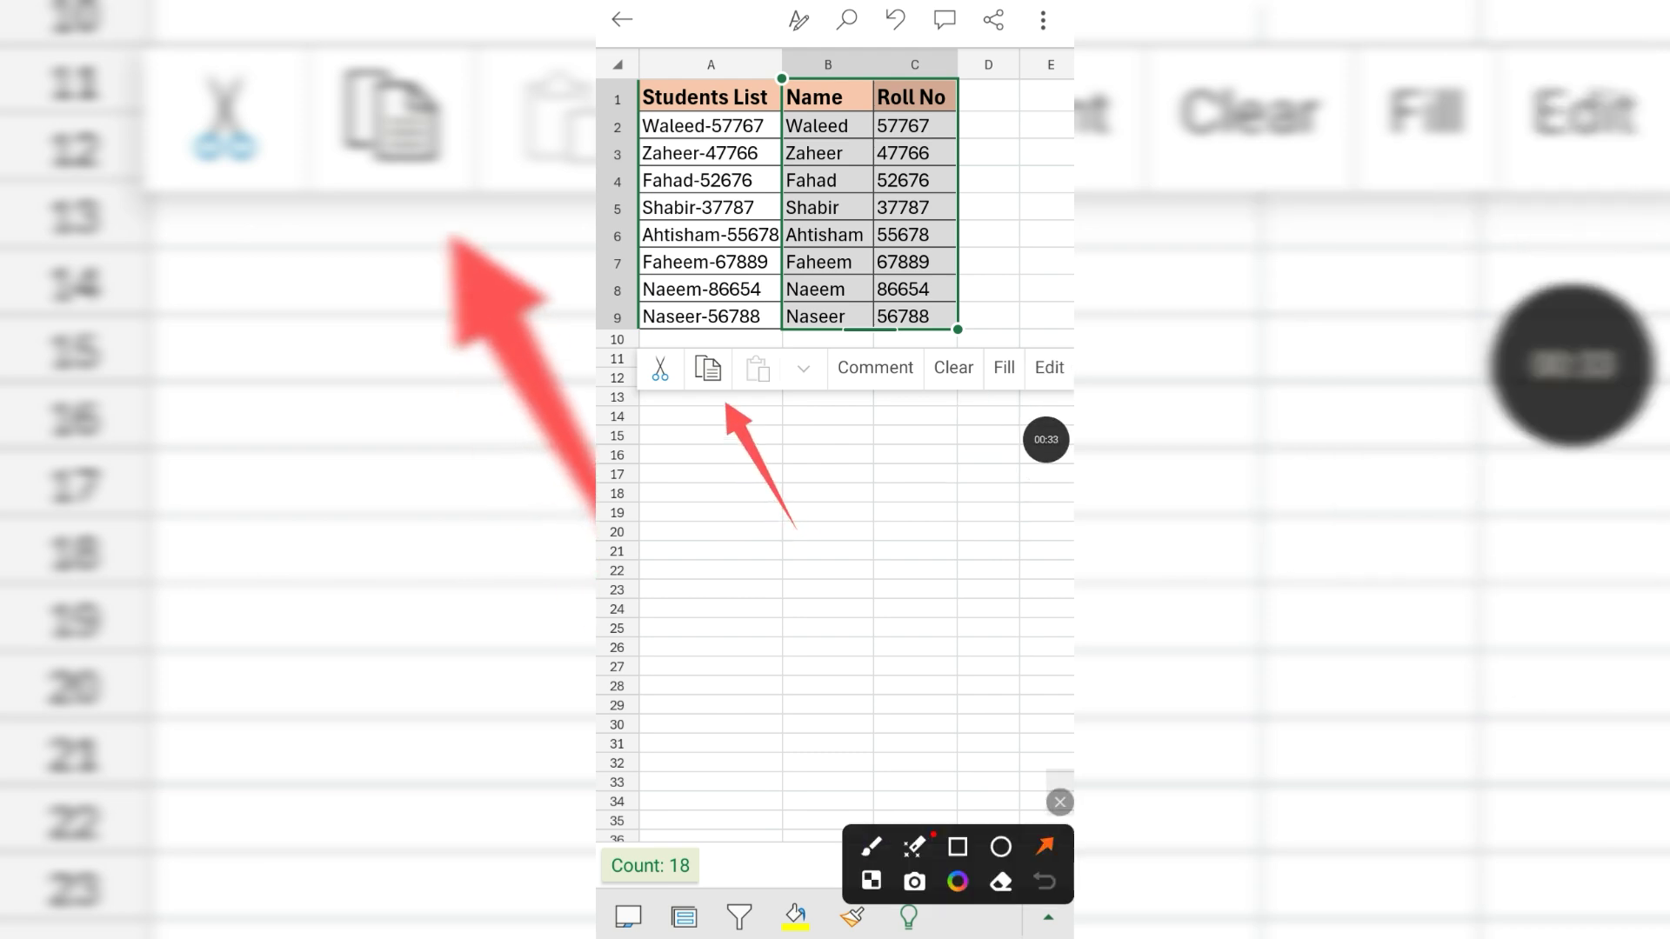
click(707, 368)
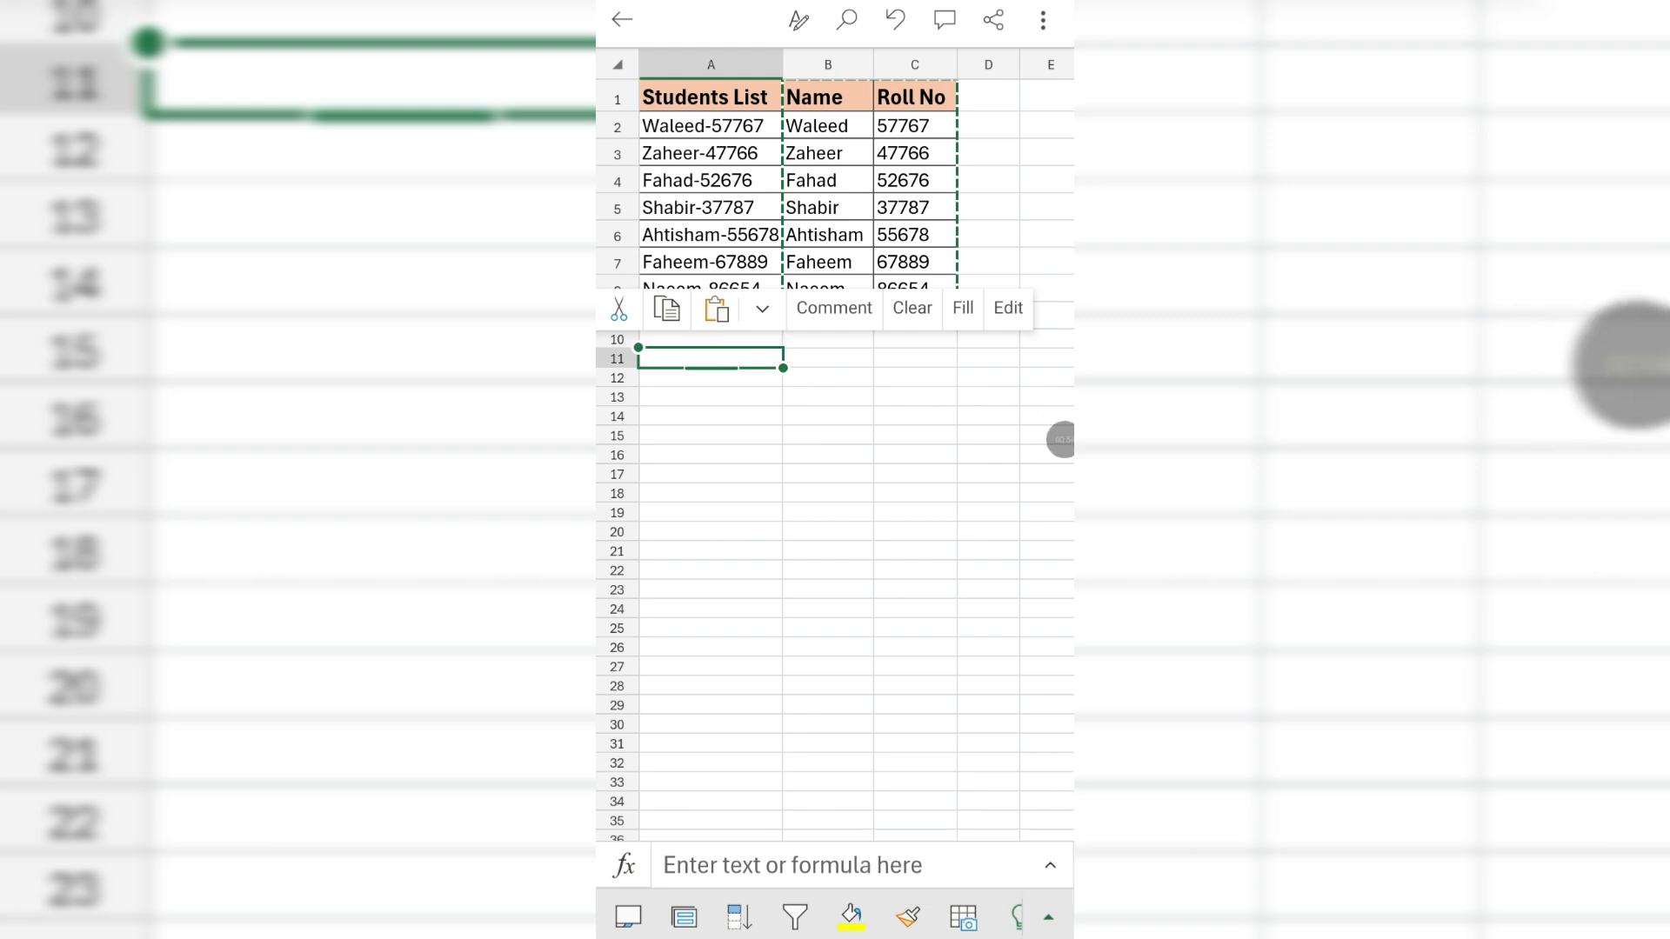
Paste the copied Name and Roll No data at A11 using Values only
click(762, 309)
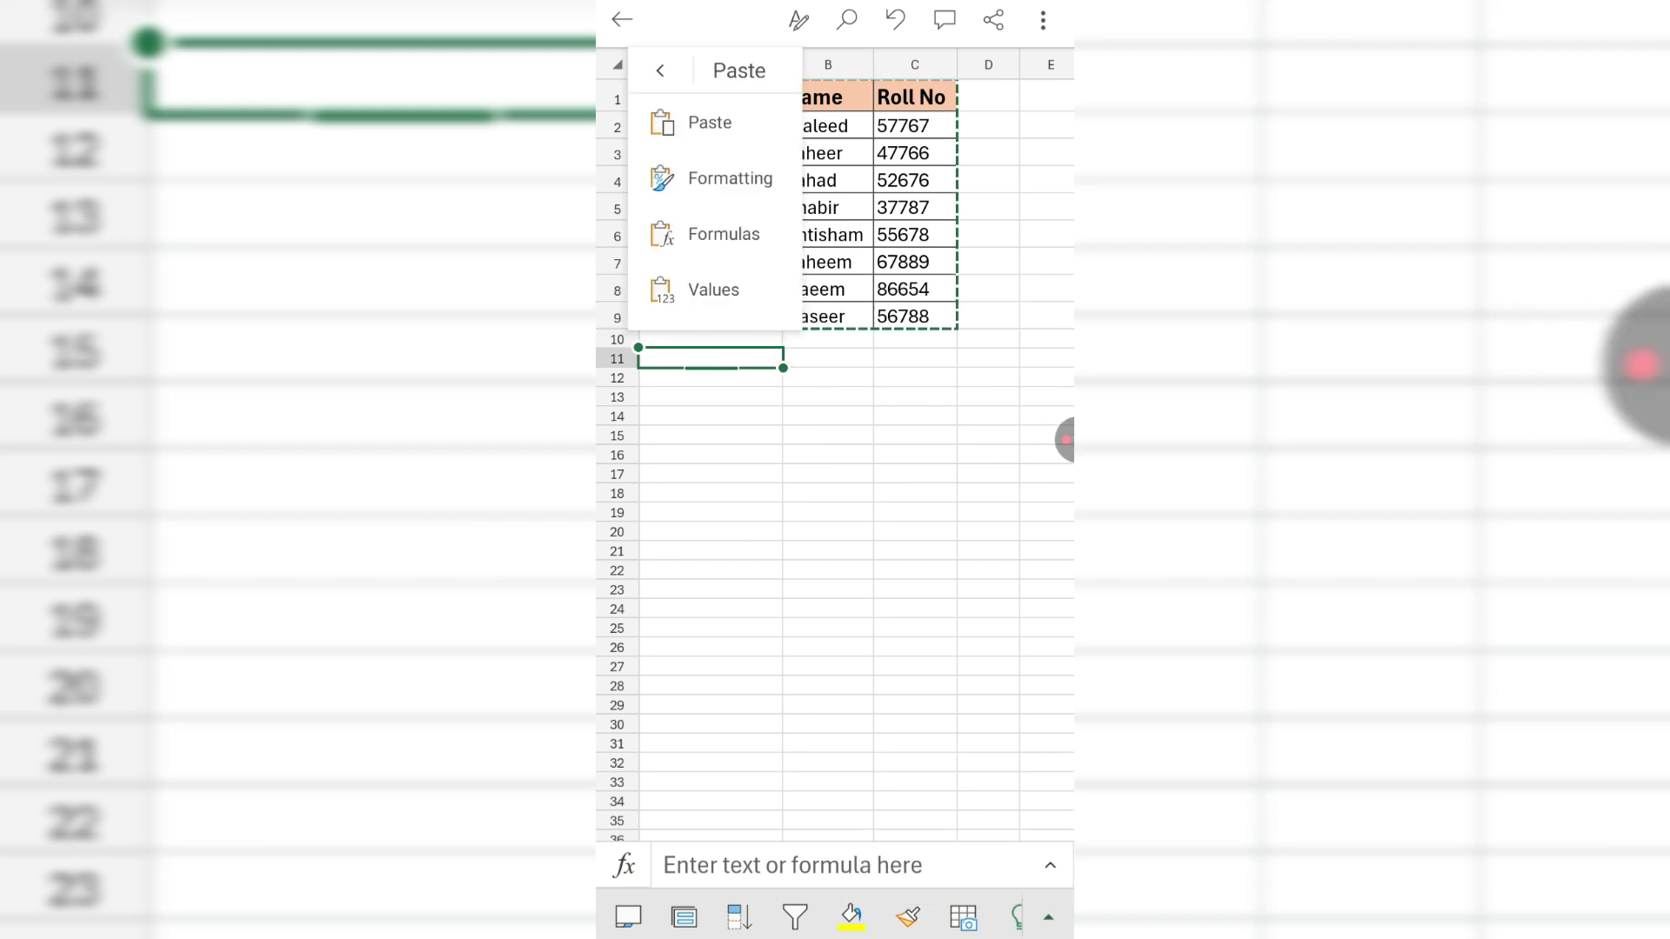
click(713, 290)
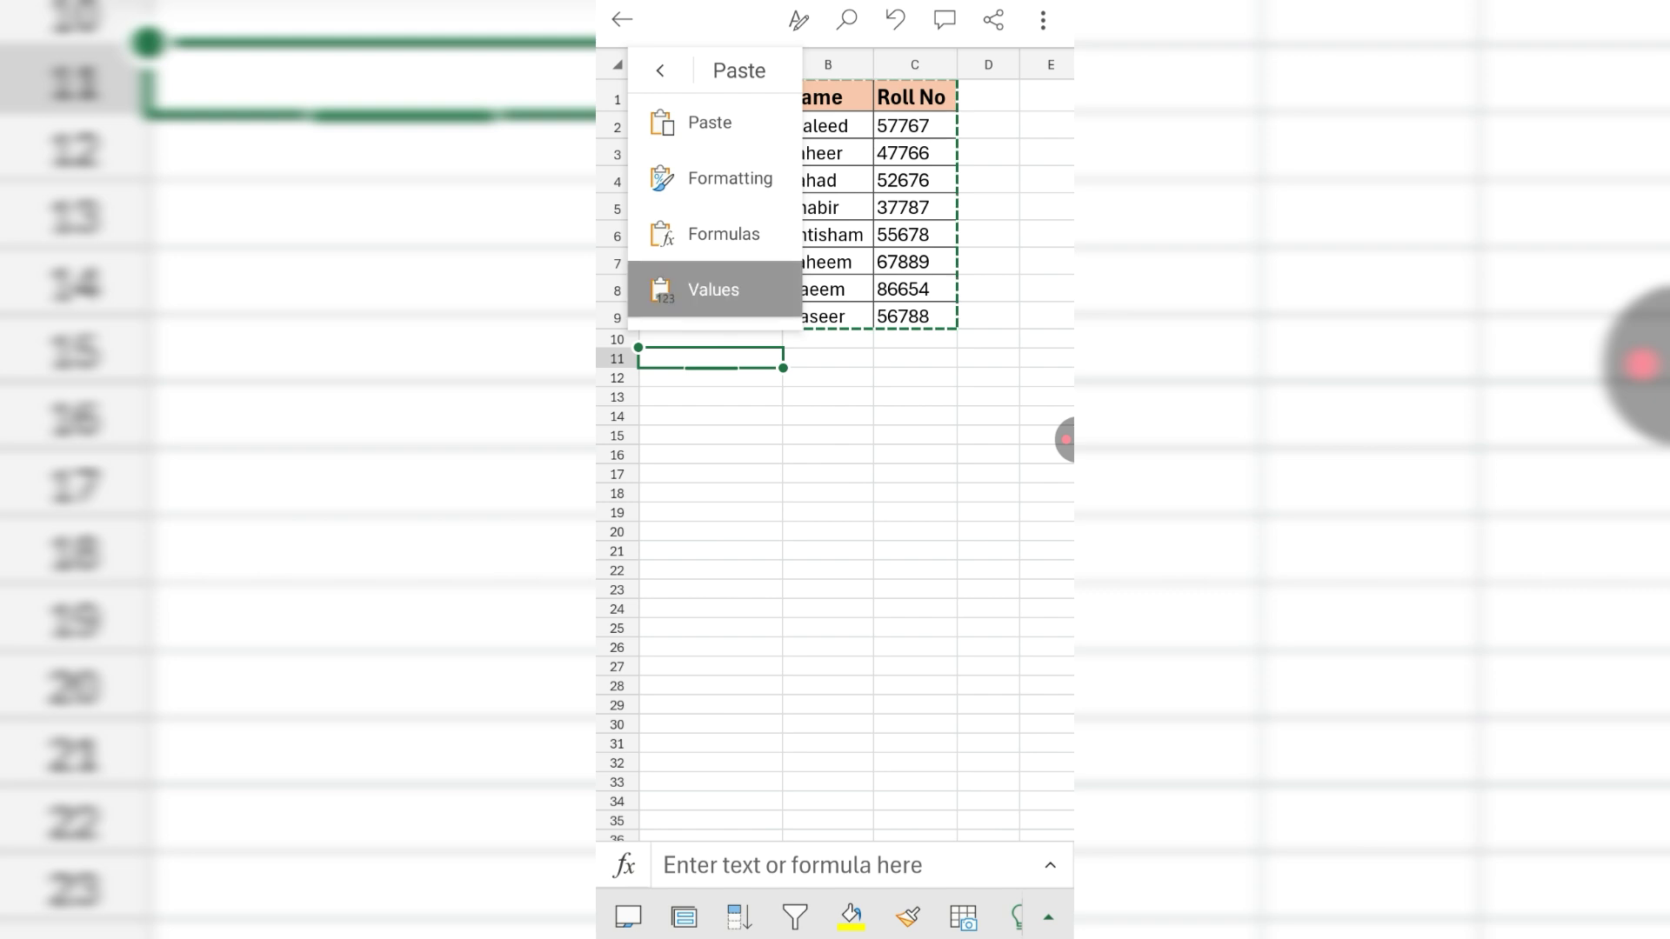
click(713, 289)
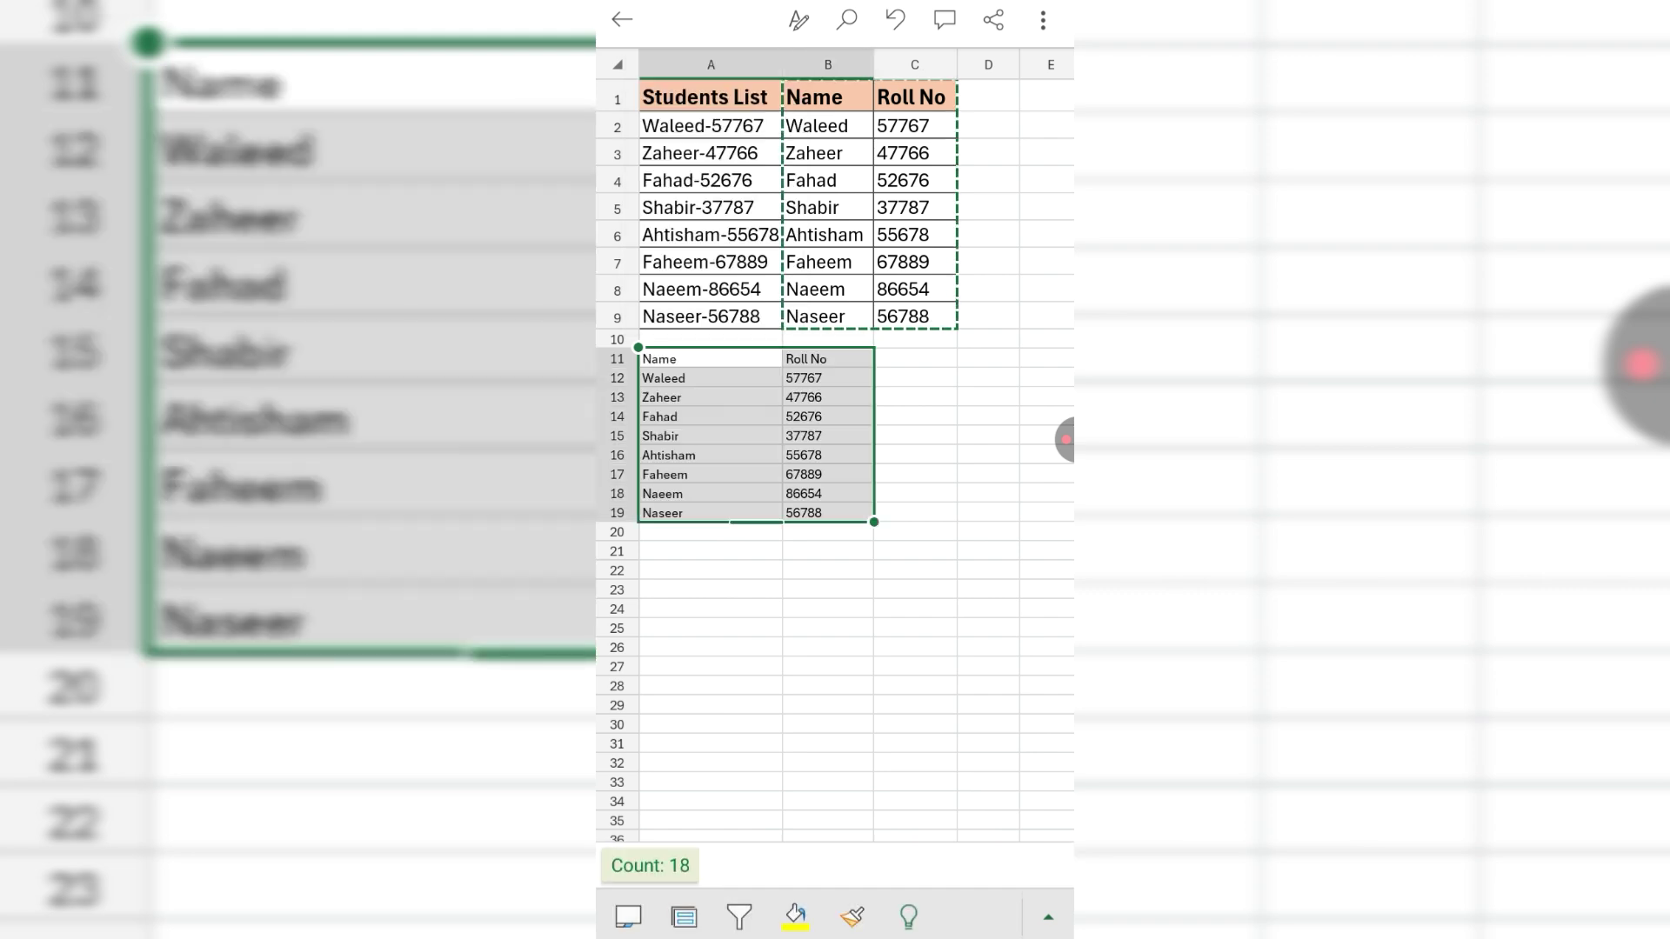